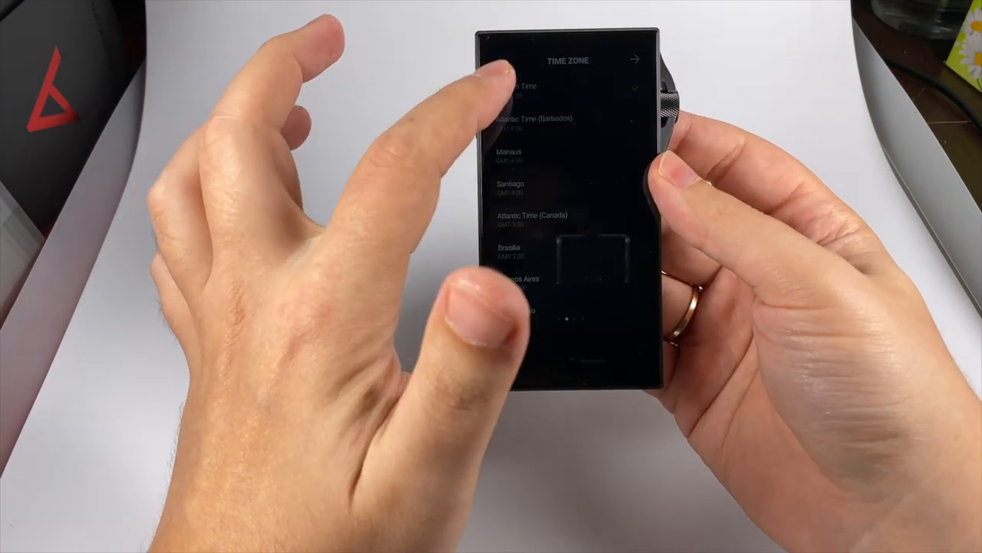
Open the Jesus Christ Superstar album folder and play '01 - Overture.flac'
scroll("down", 3)
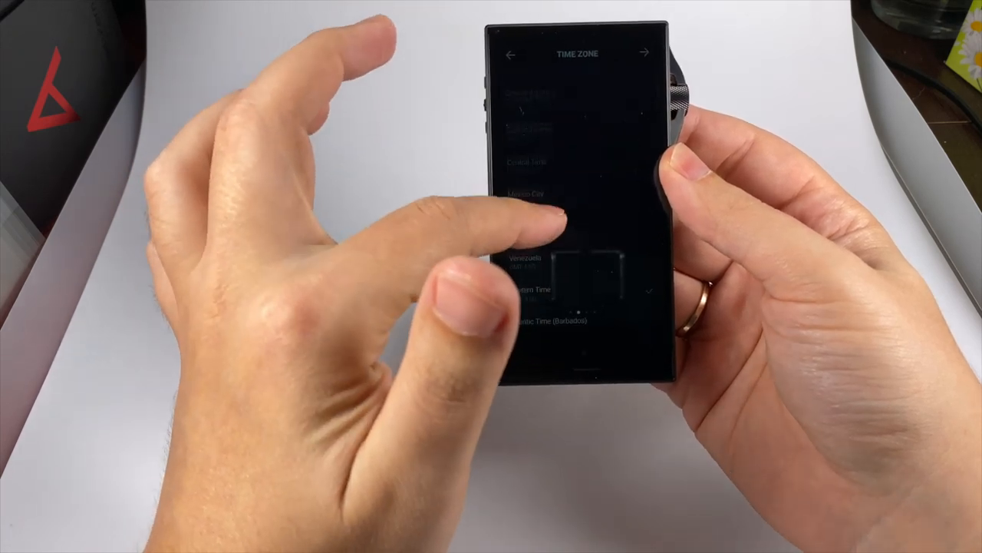
scroll("down", 3)
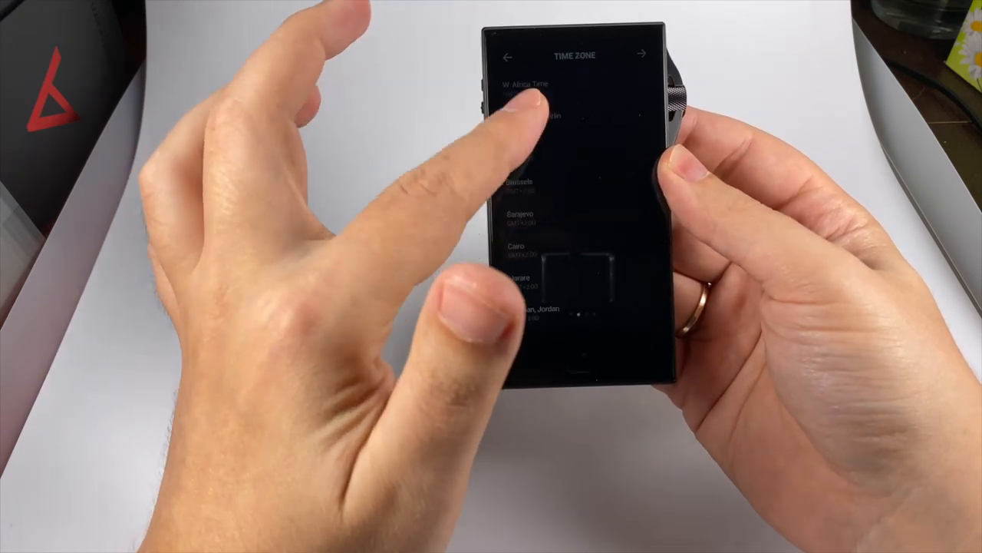
scroll("down", 3)
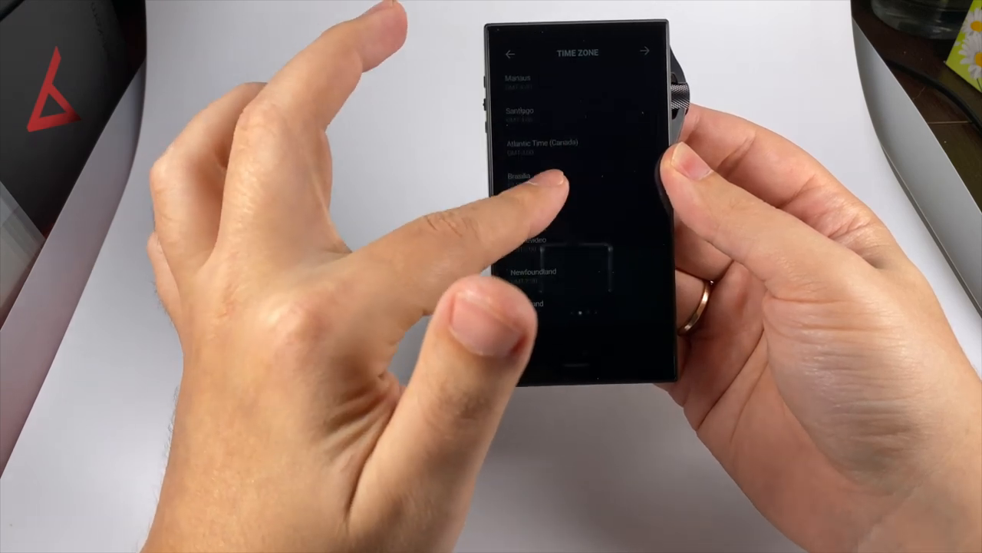
scroll("down", 3)
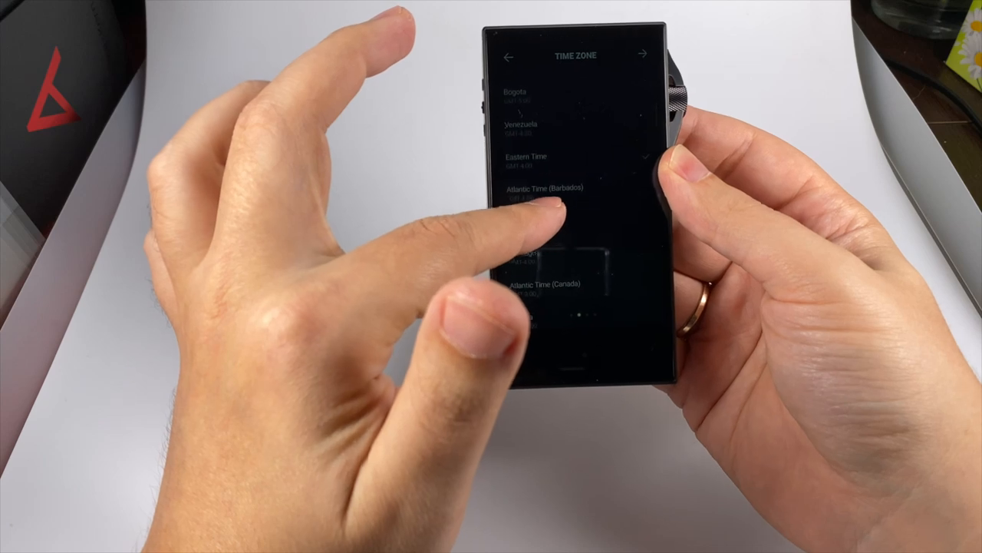
scroll("down", 3)
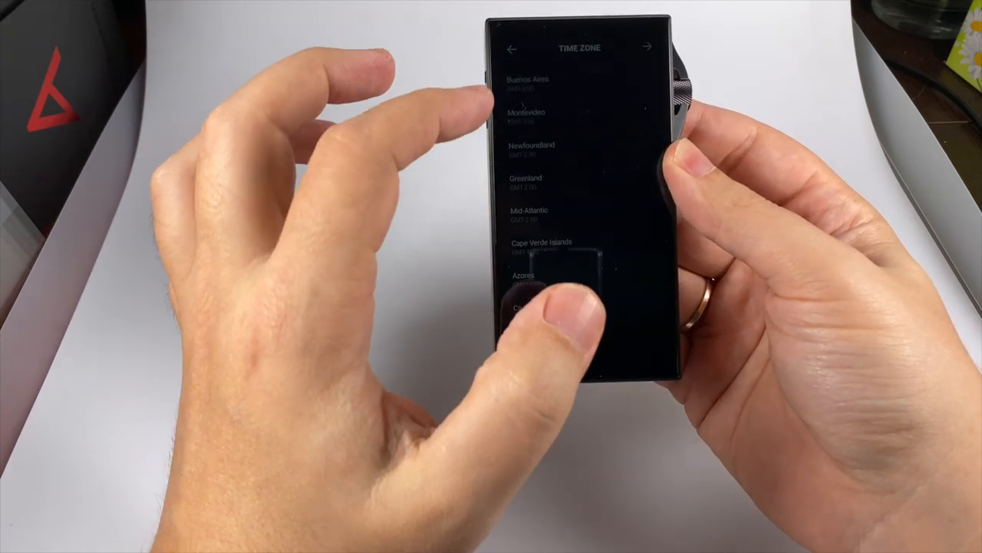
scroll("down", 3)
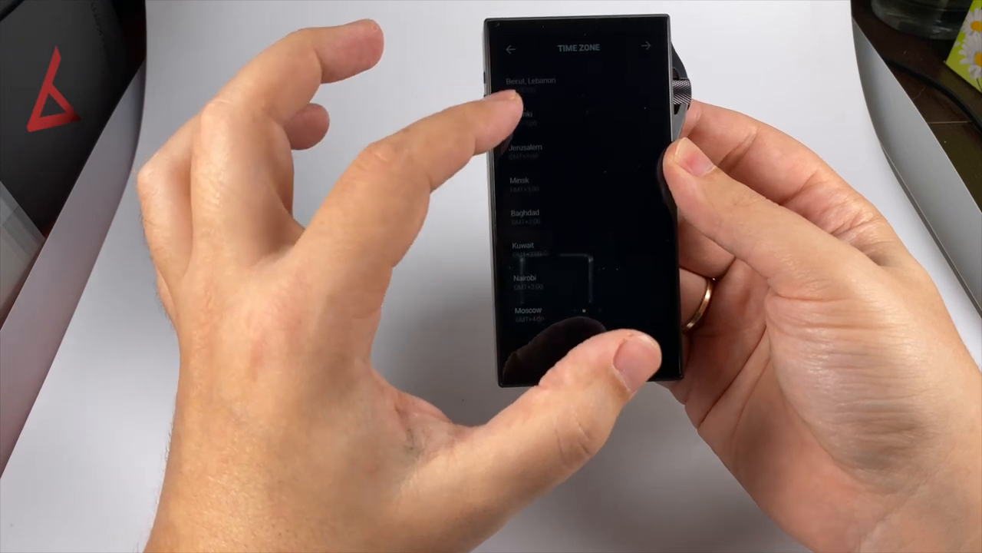
scroll("down", 3)
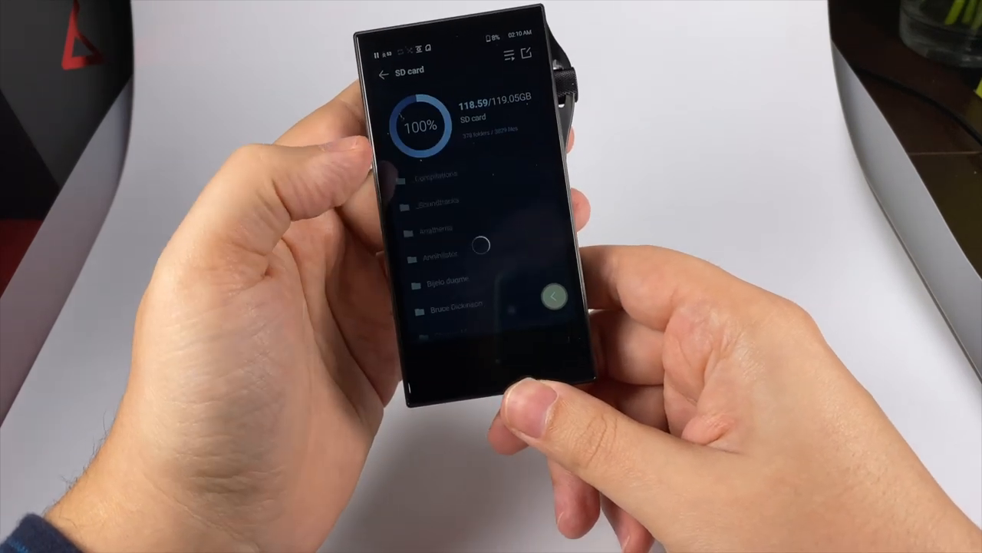
left_click(437, 200)
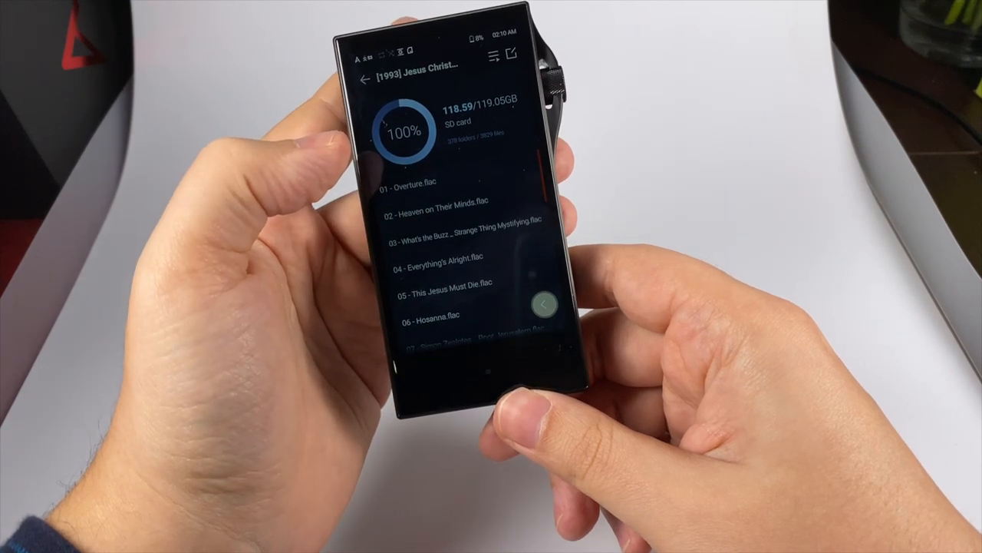
left_click(432, 184)
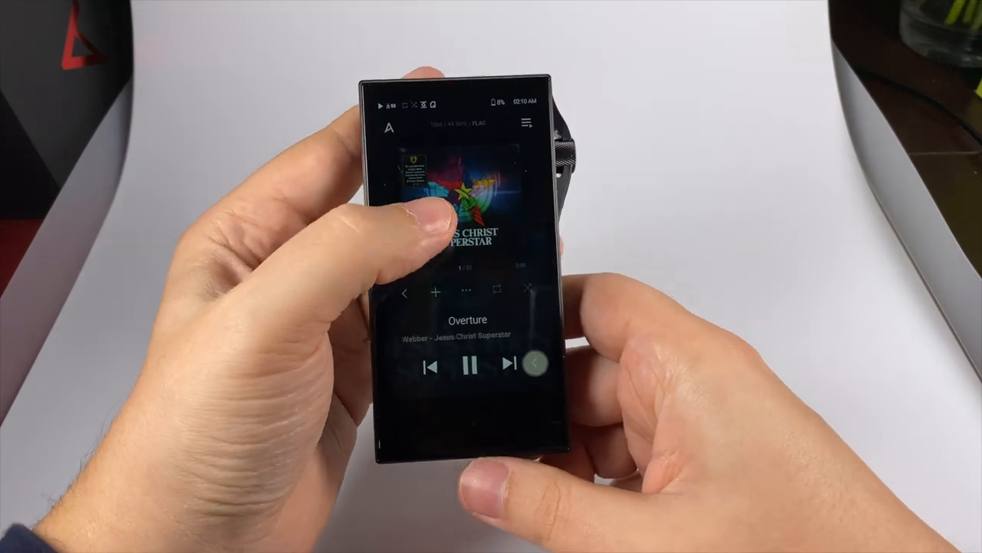
Tap the Astell&Kern logo to reach the Songs/Album/Artist/Folder library menu
left_click(469, 366)
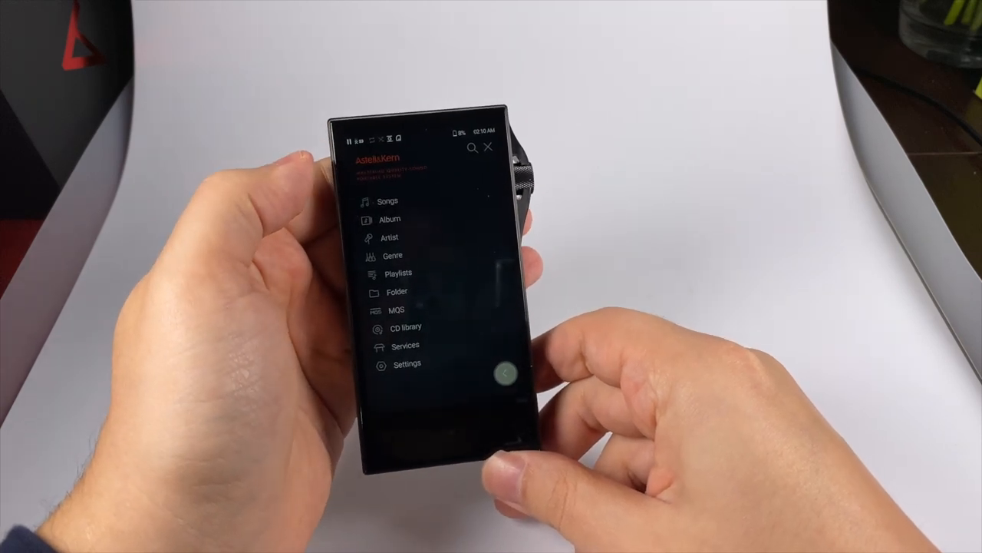
left_click(503, 373)
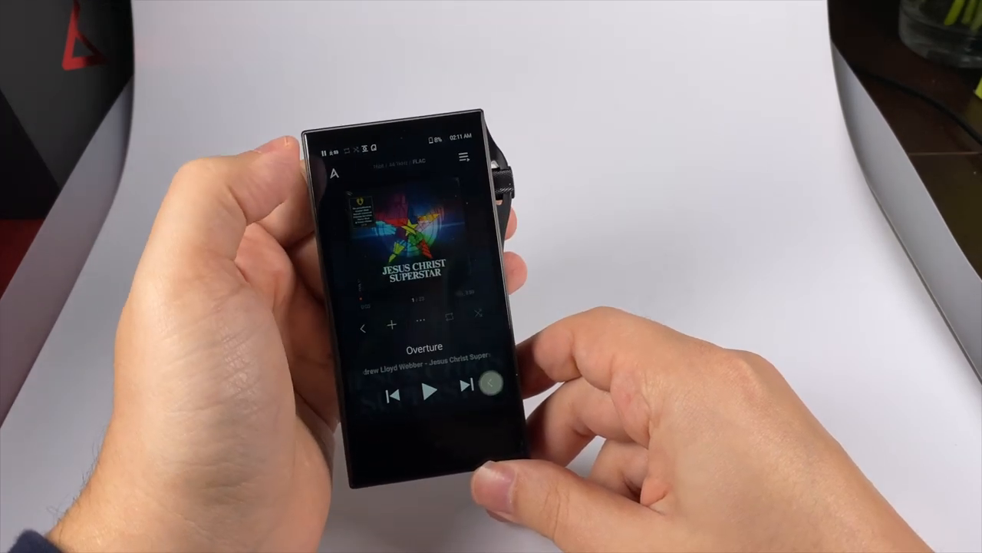
left_click(464, 157)
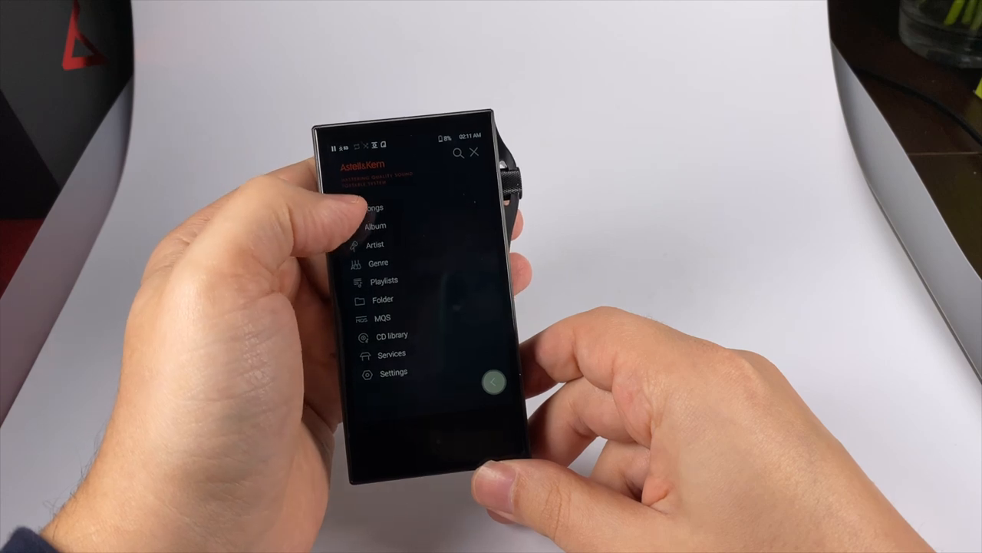
left_click(372, 207)
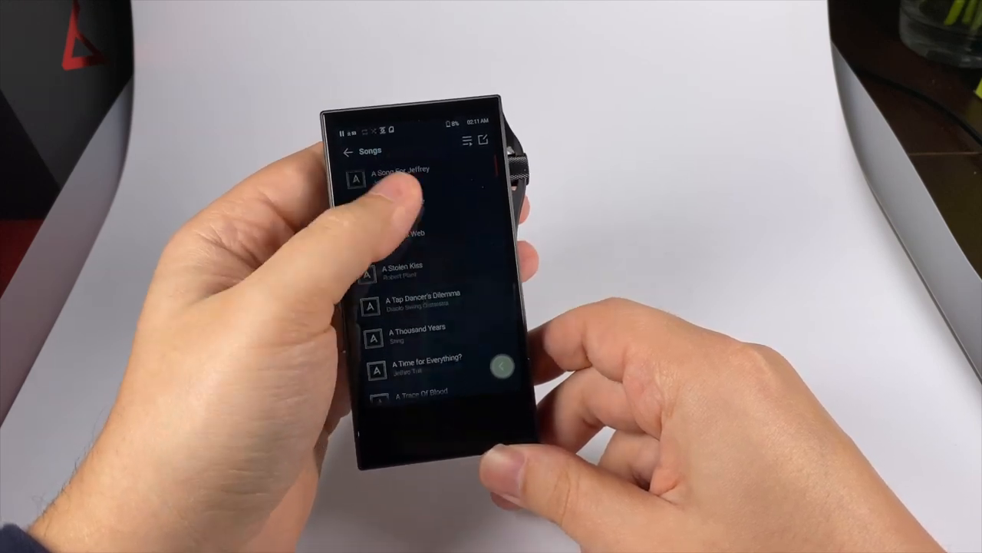
scroll("down", 3)
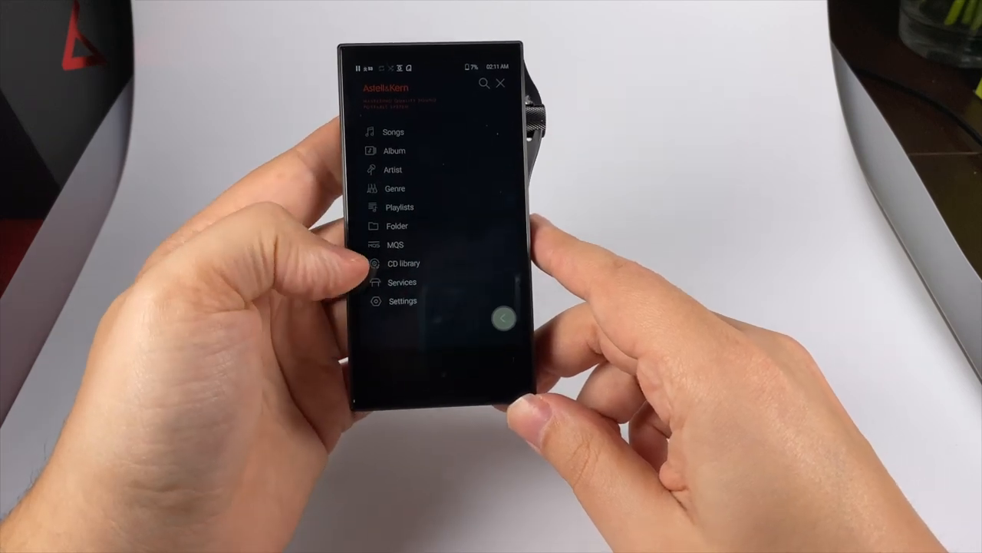
left_click(402, 282)
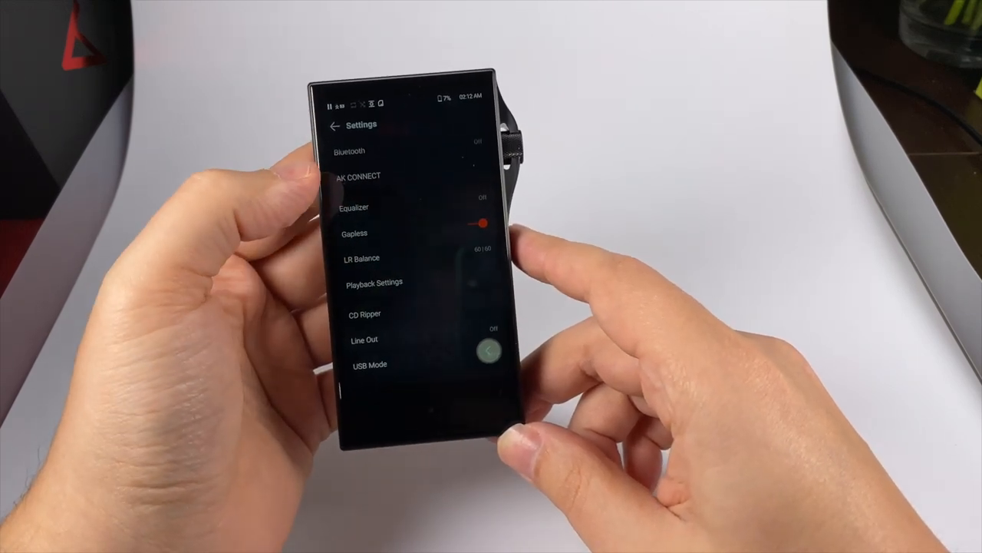
left_click(354, 208)
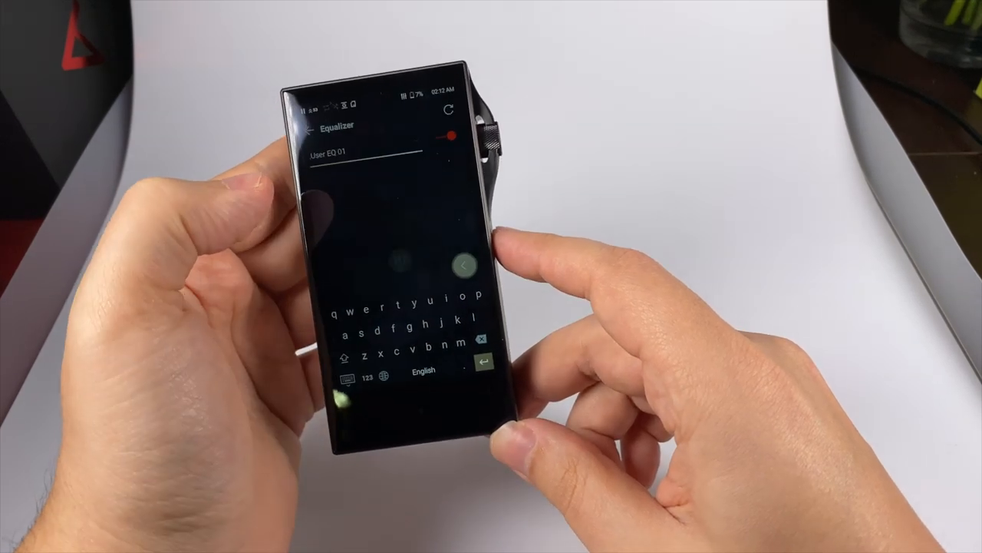
left_click(306, 127)
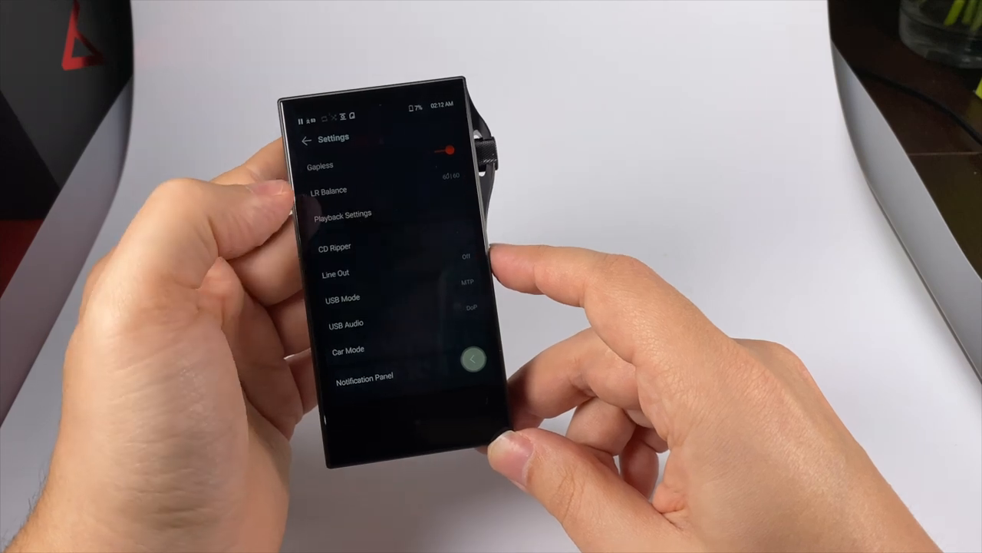
left_click(342, 213)
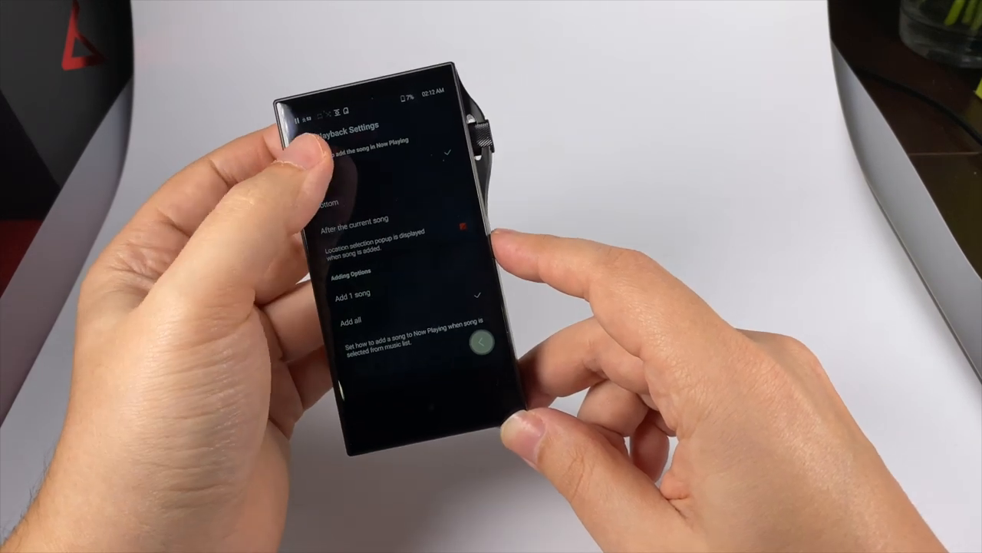
left_click(314, 131)
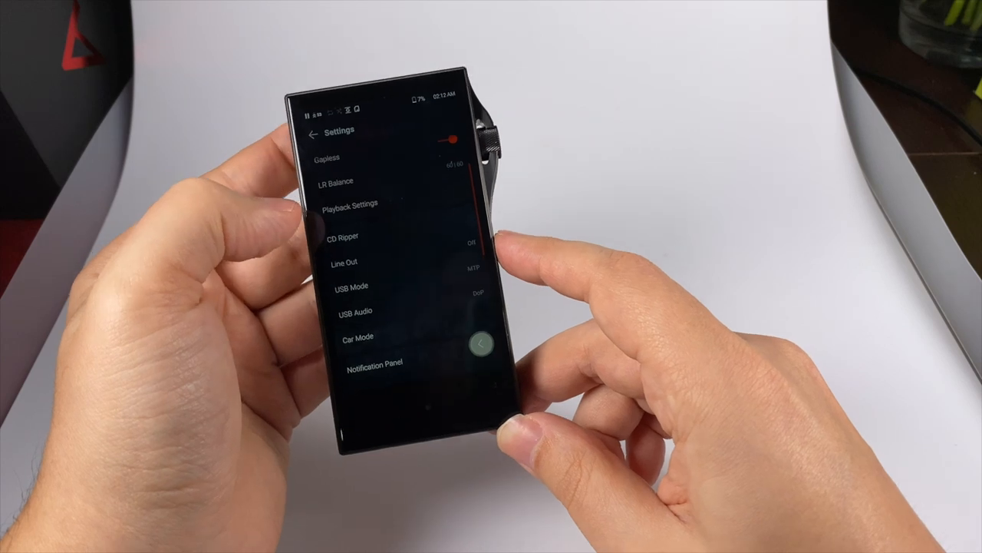
scroll("down", 3)
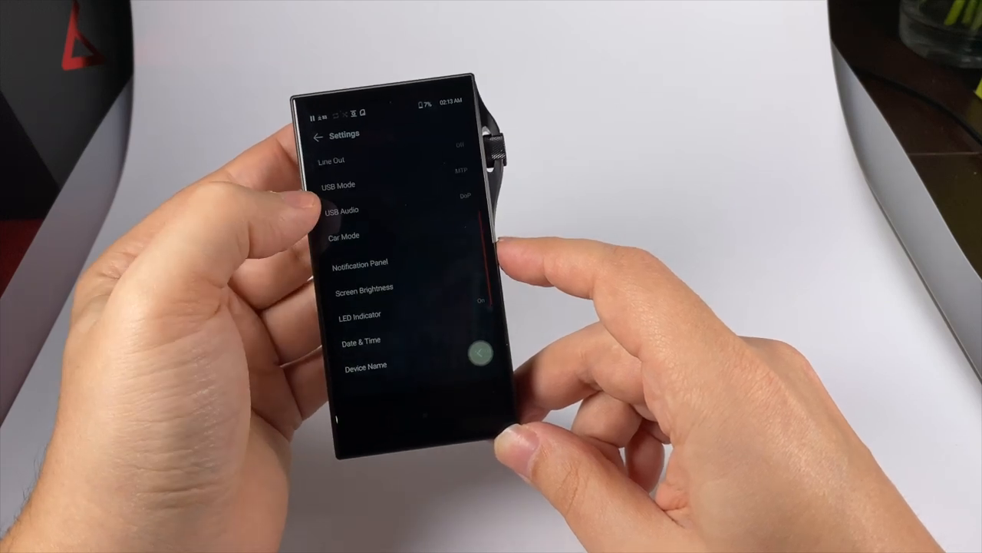
left_click(344, 236)
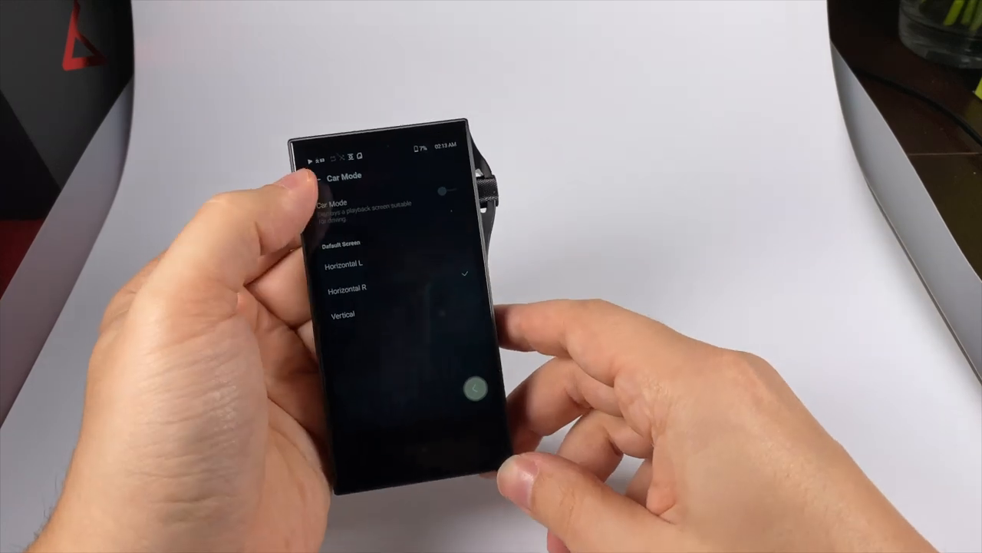
left_click(313, 175)
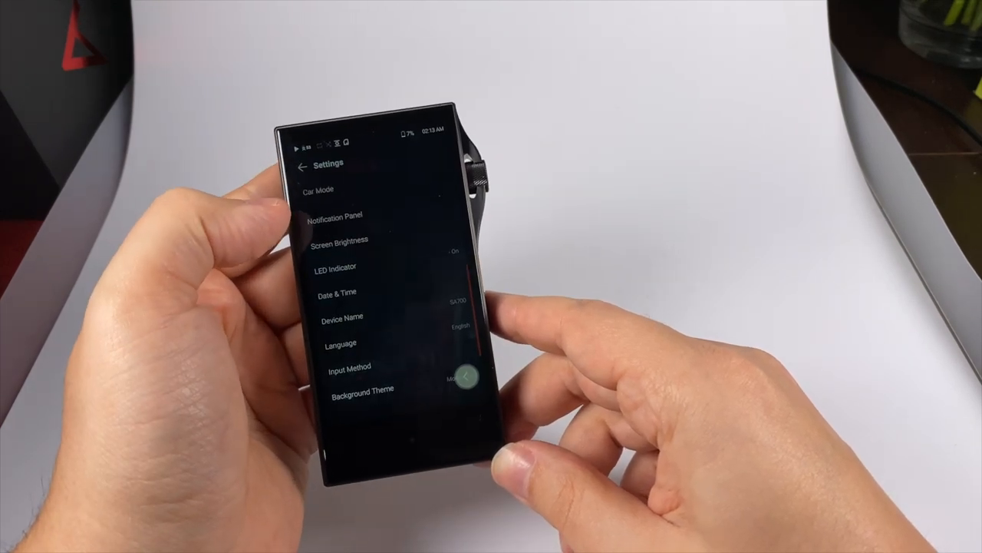
scroll("down", 3)
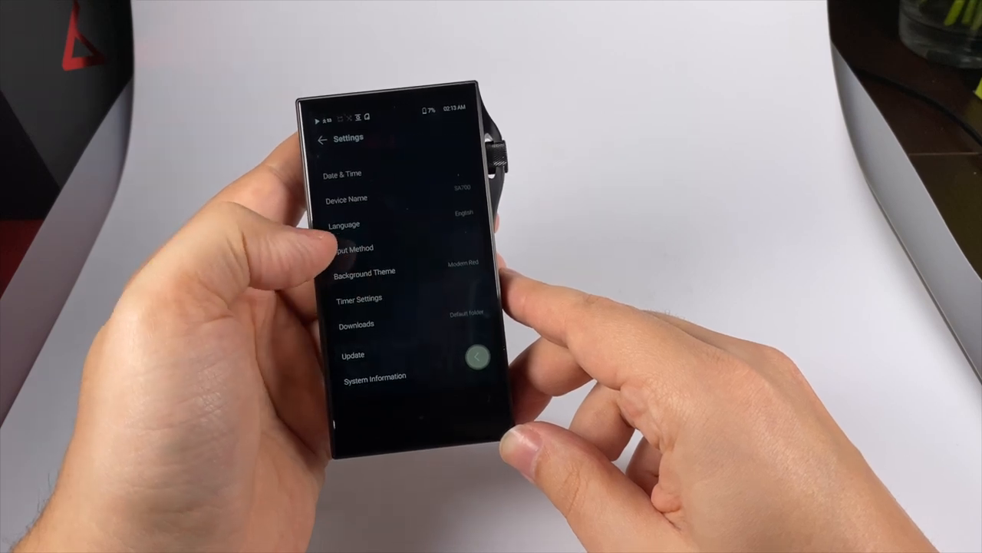
left_click(364, 271)
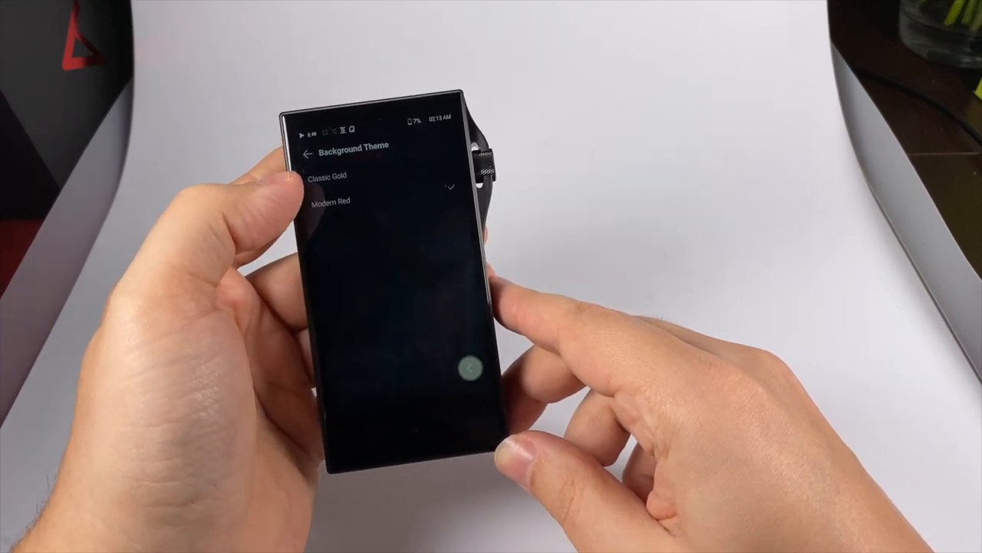
left_click(306, 147)
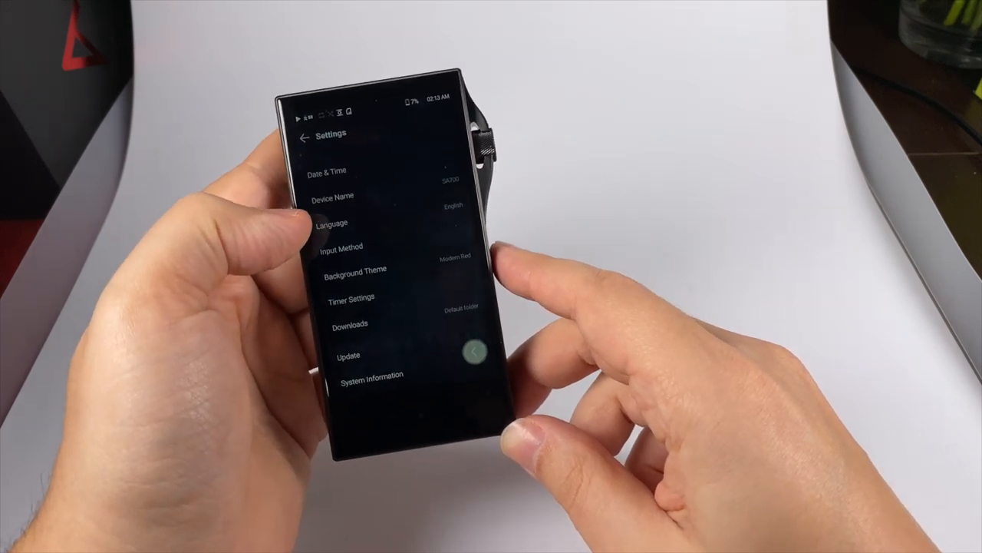
scroll("down", 3)
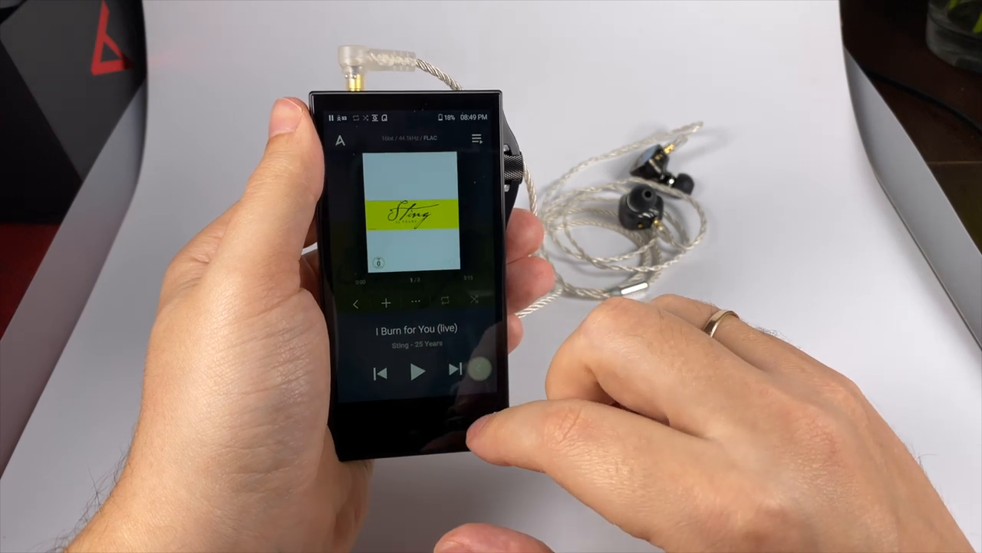
Skip forward twice, from Walk on the Wild Side to Rush's 'YYZ'
left_click(455, 372)
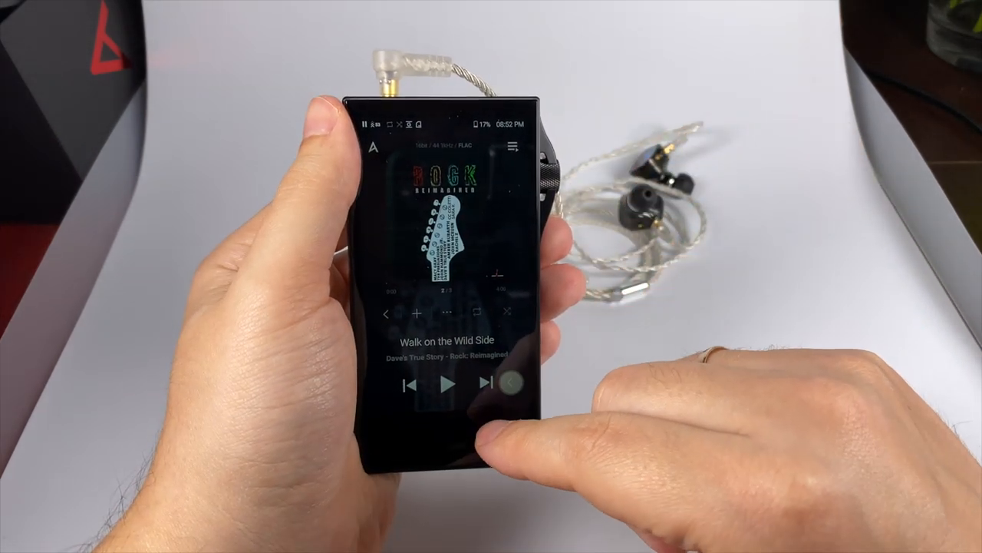
left_click(483, 382)
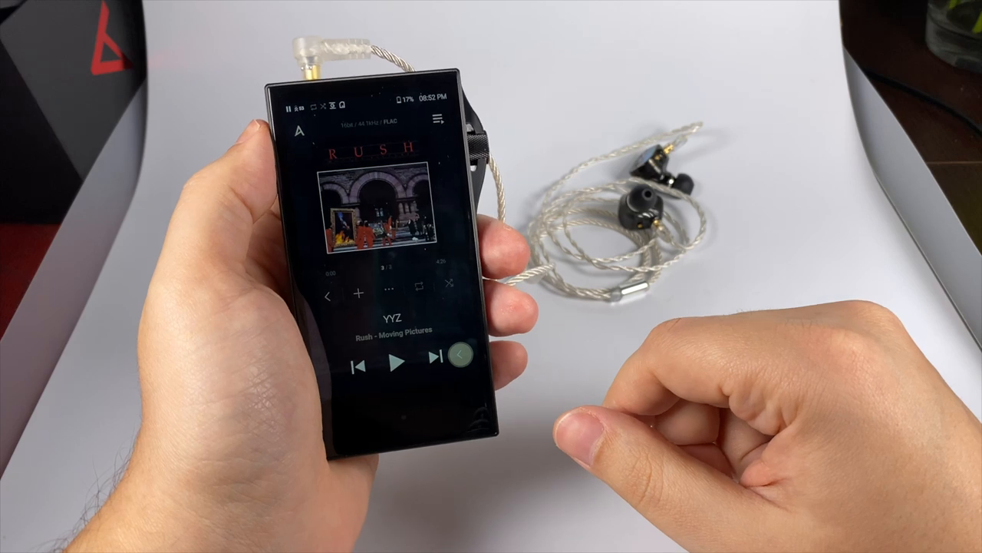